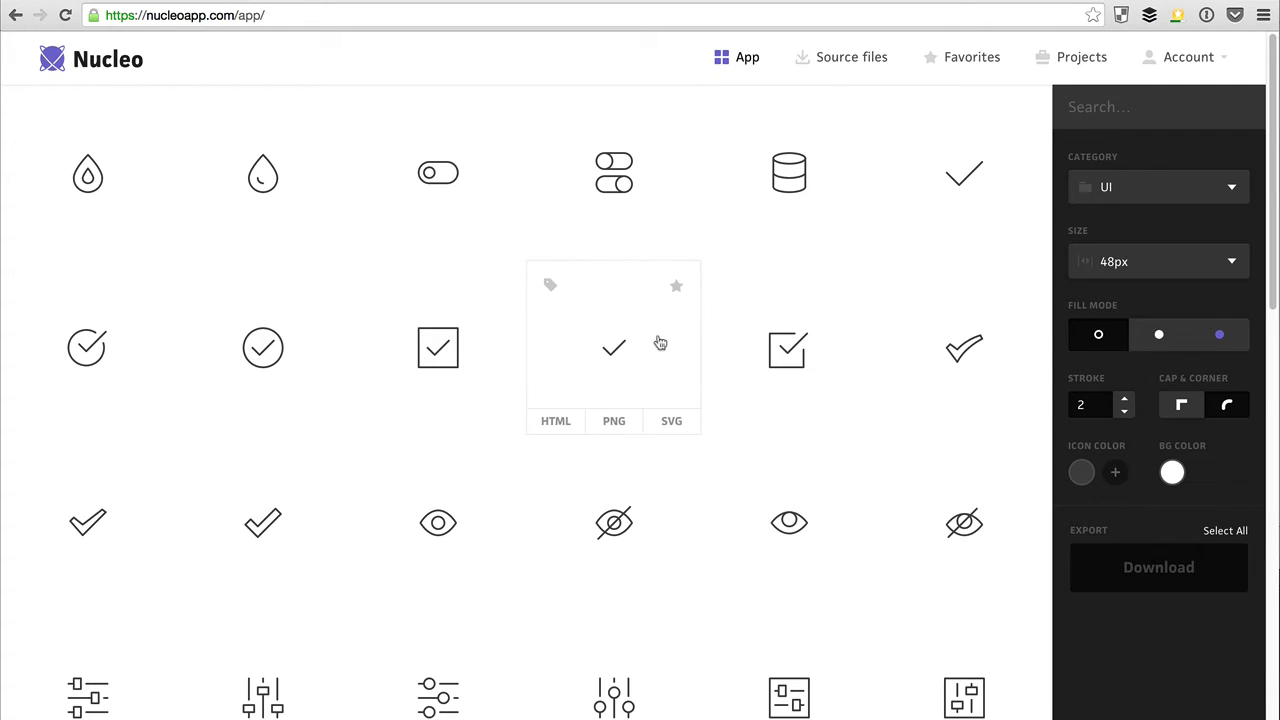
Select the check icon, the first of the six UI icons in the App grid.
{"action": "left_click", "coordinate": [613, 347]}
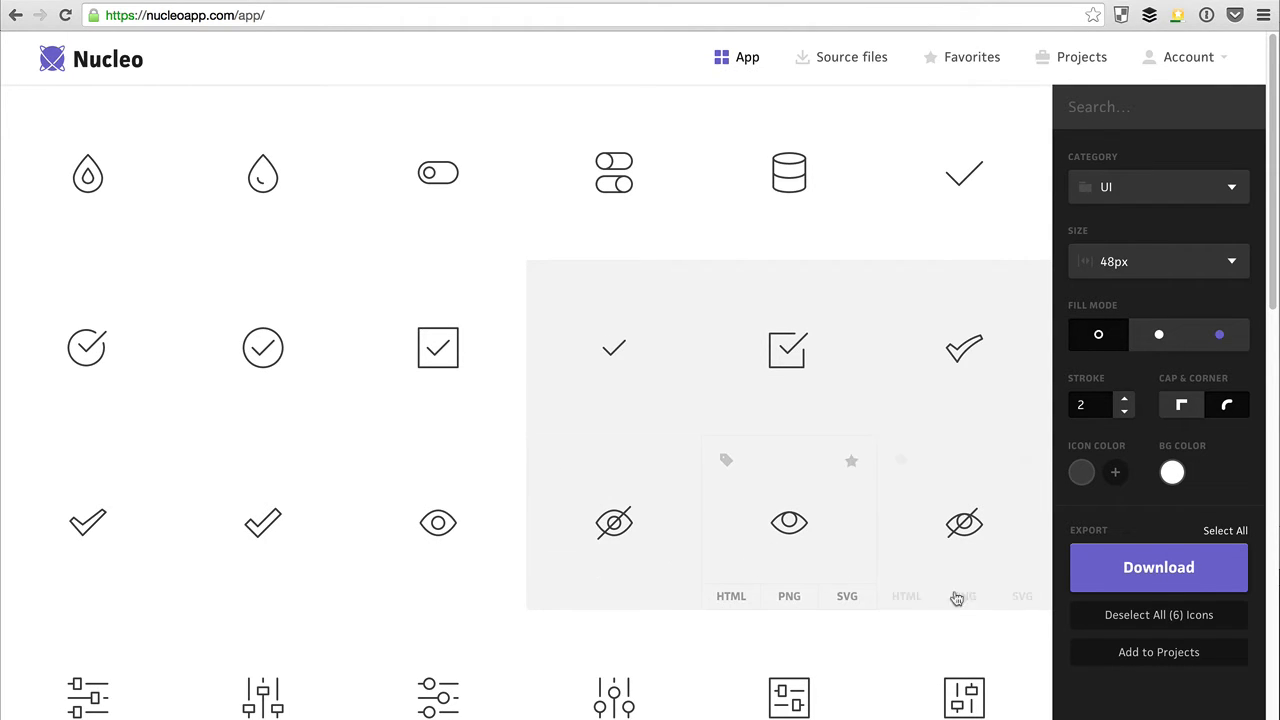
Add the selected icons to CodyHouse, Web Font and a new project 'MyProject'.
{"action": "left_click", "coordinate": [1158, 652]}
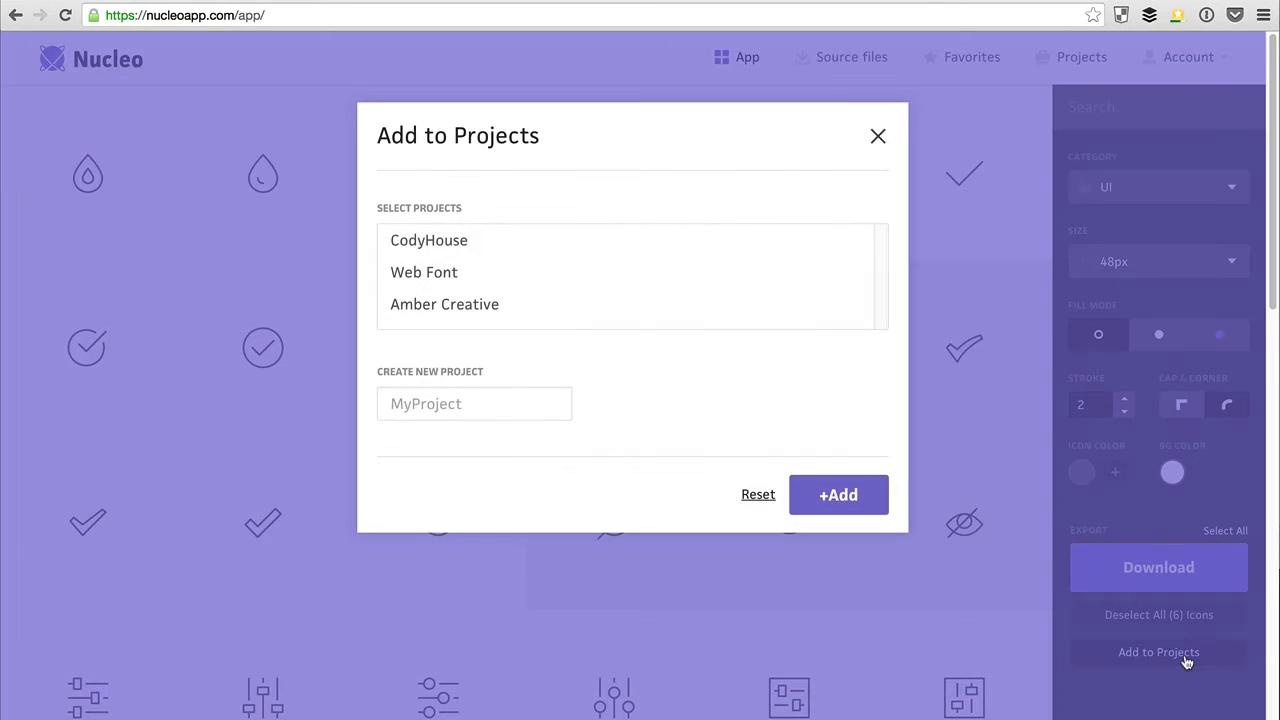
{"action": "mouse_move", "coordinate": [838, 494]}
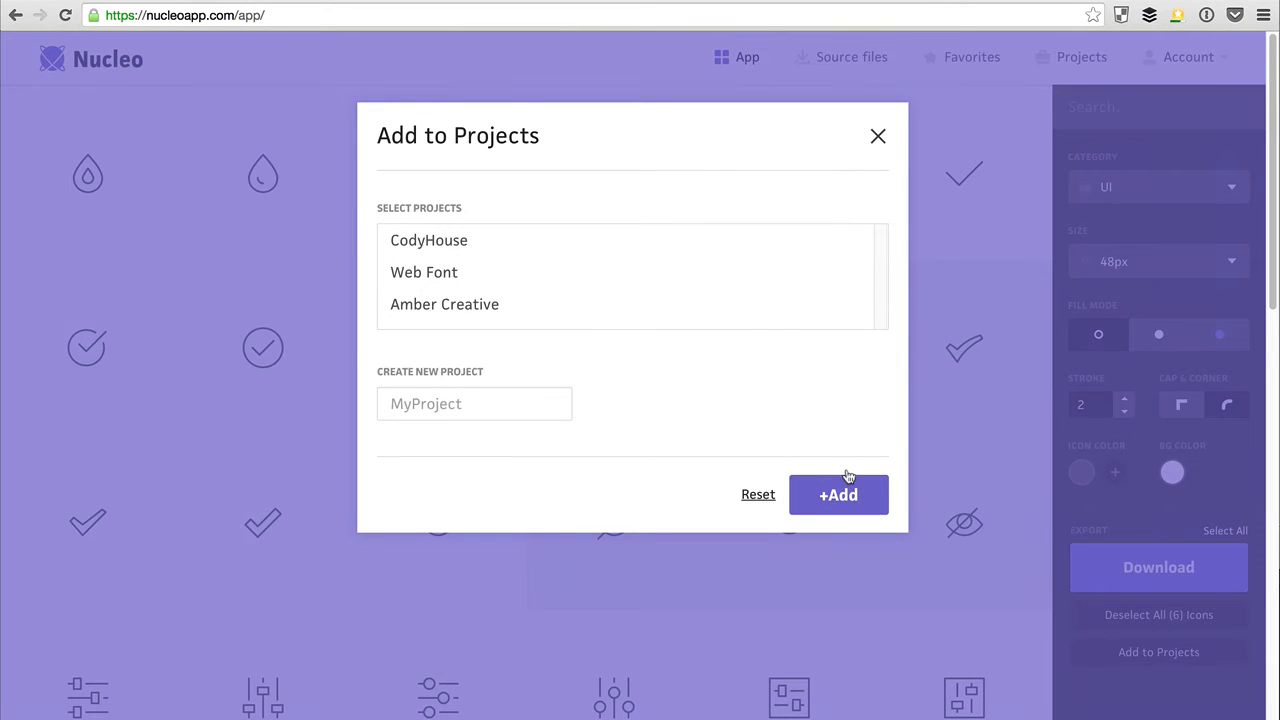
{"action": "mouse_move", "coordinate": [506, 244]}
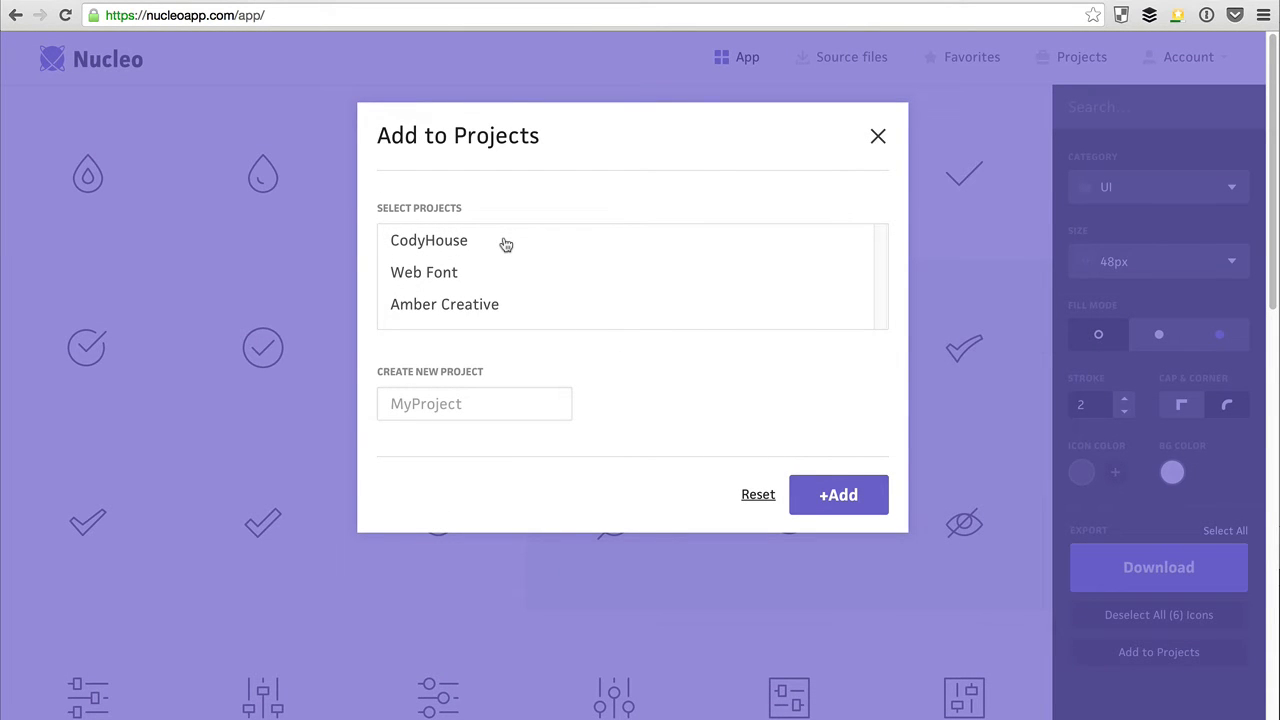
{"action": "left_click", "coordinate": [424, 272]}
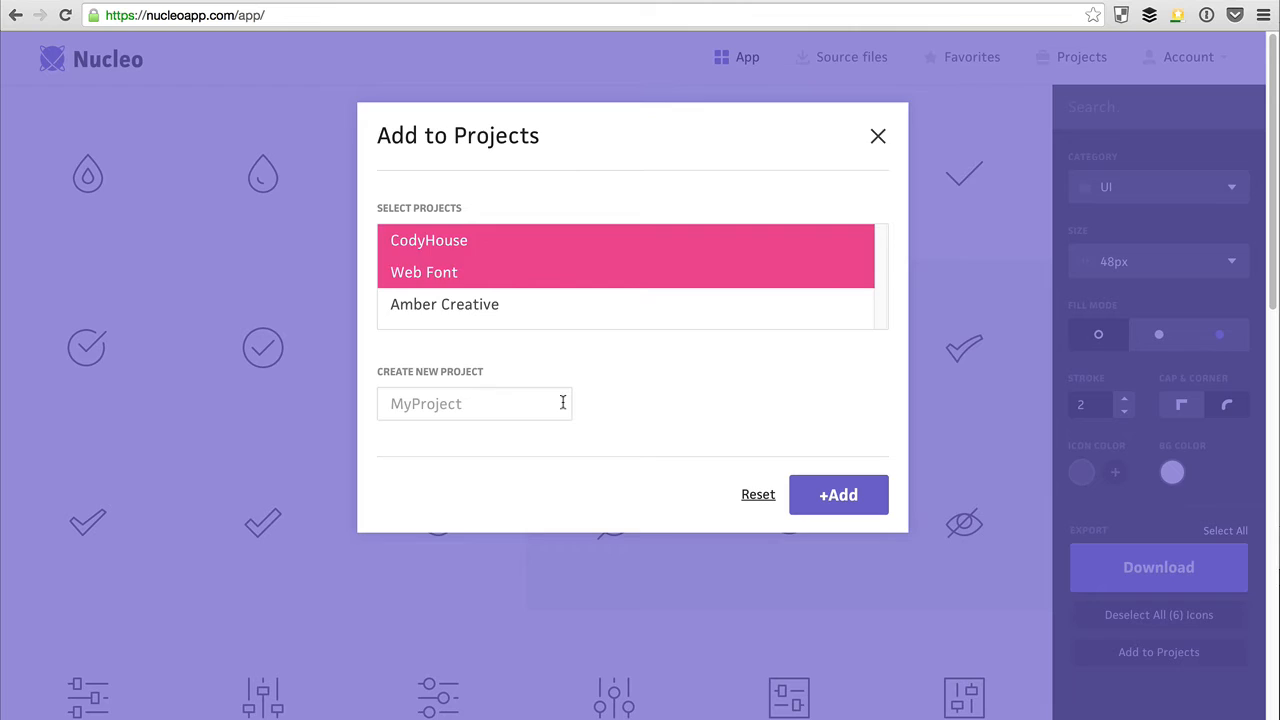
{"action": "type", "text": "My"}
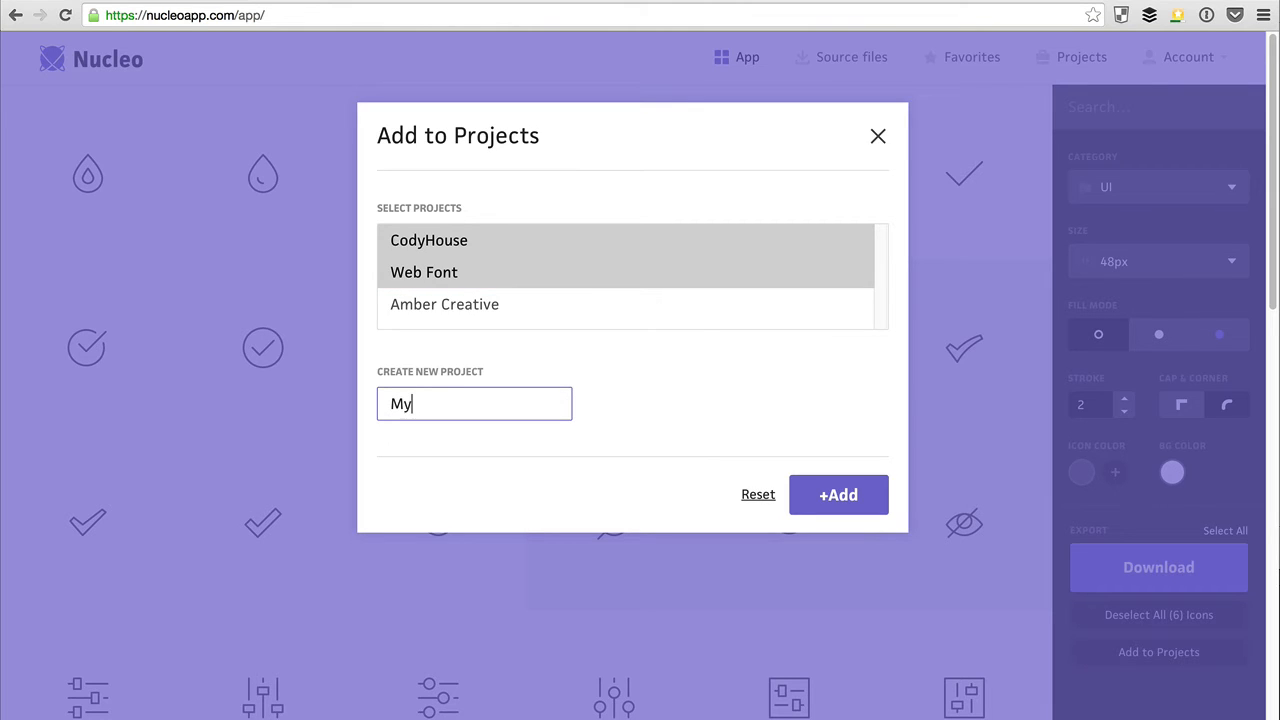
{"action": "type", "text": "Project"}
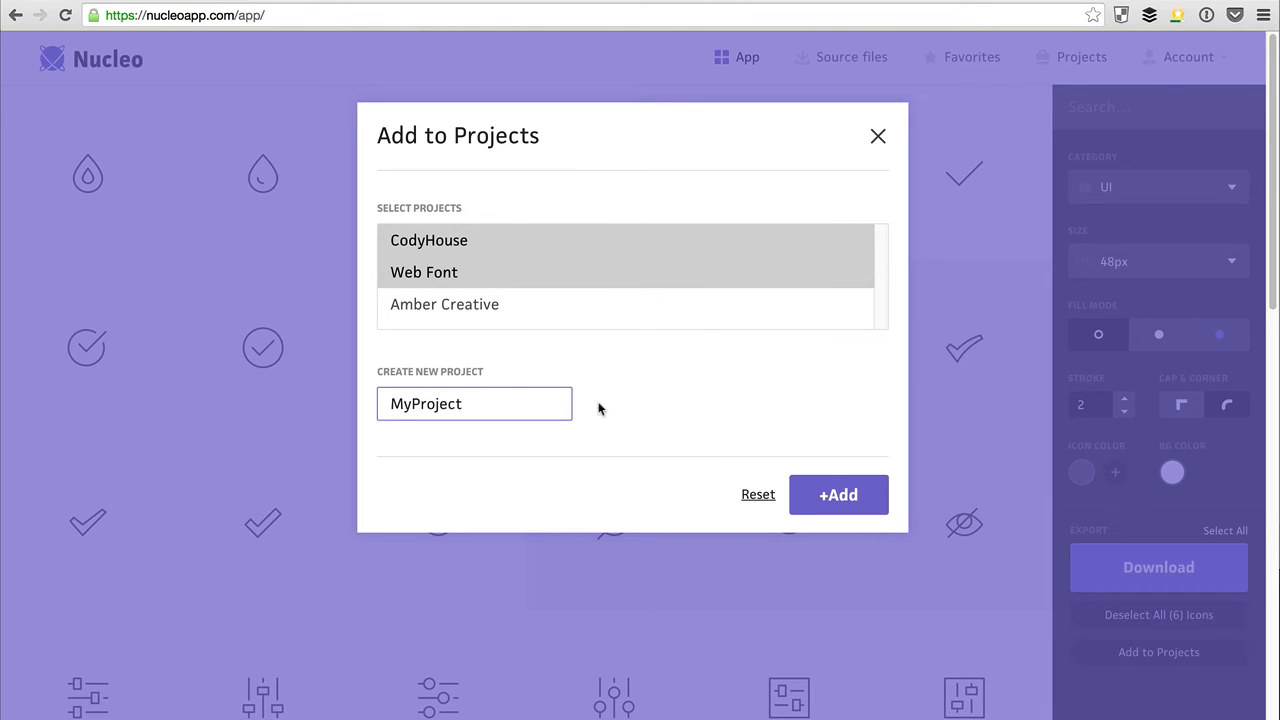
{"action": "left_click", "coordinate": [838, 494]}
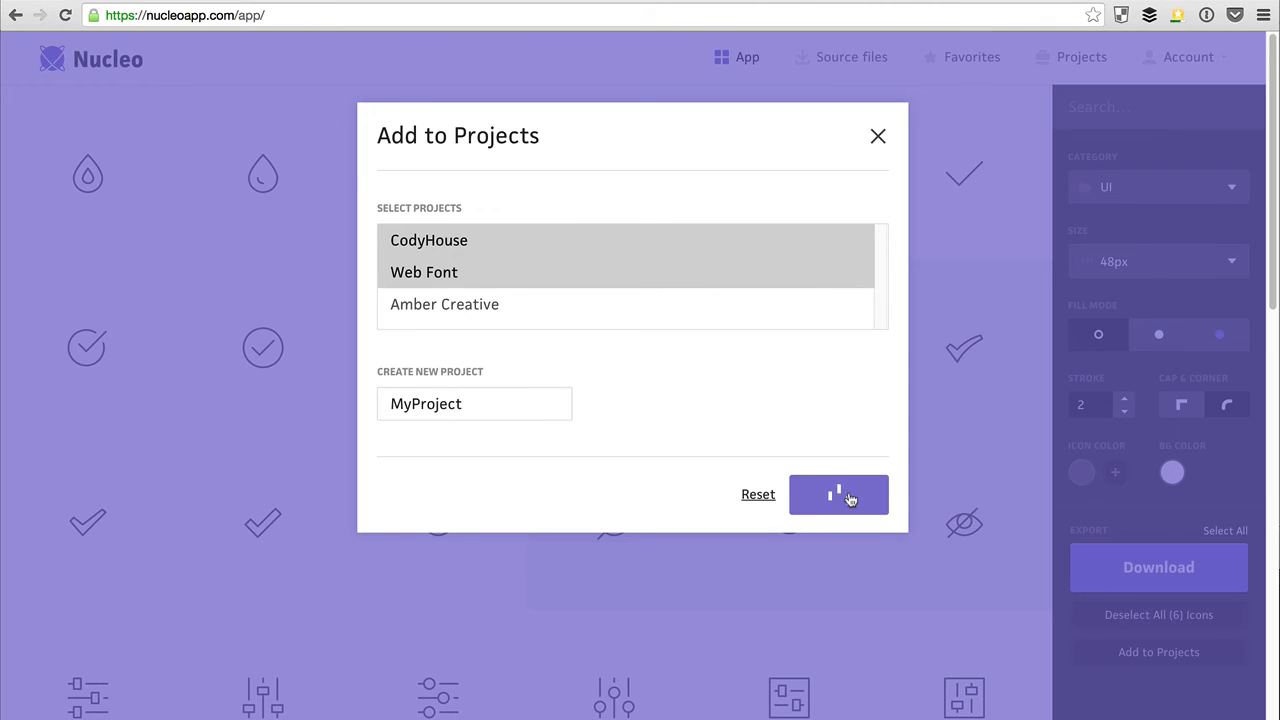
{"action": "left_click", "coordinate": [838, 494]}
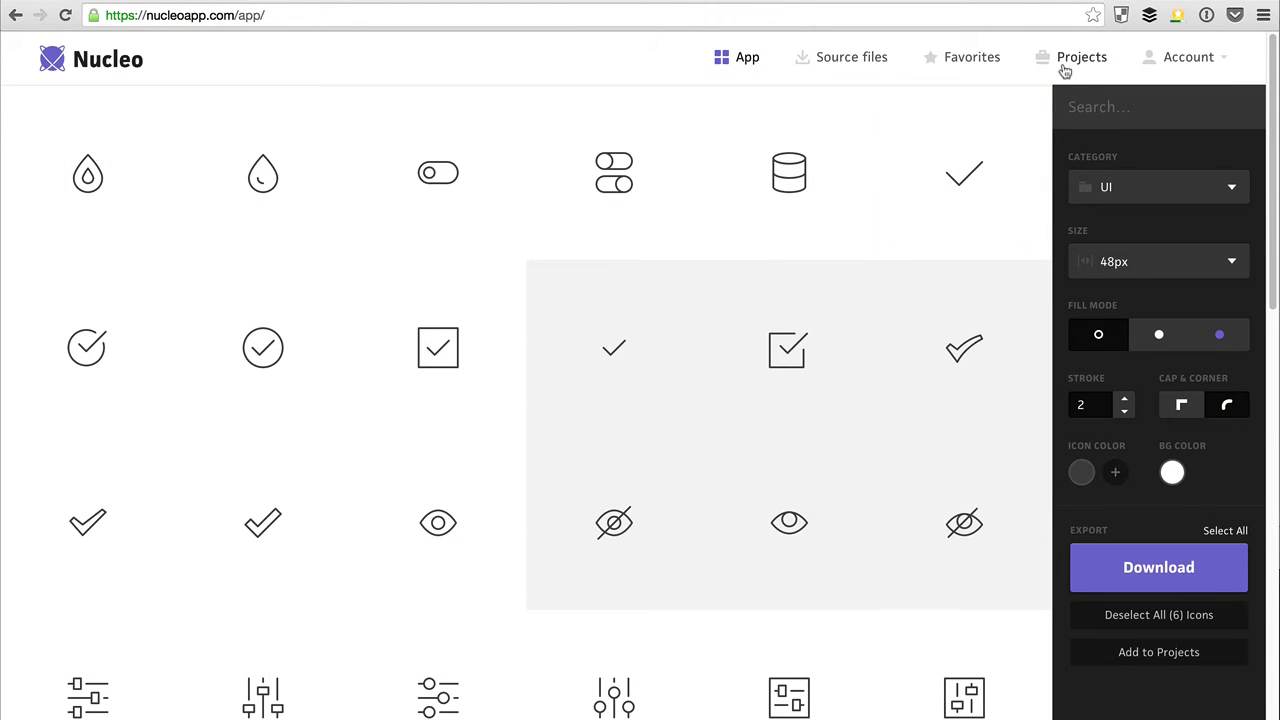
On the projects page, rename the CodyHouse project to 'CodyHouse #1'.
{"action": "left_click", "coordinate": [1081, 57]}
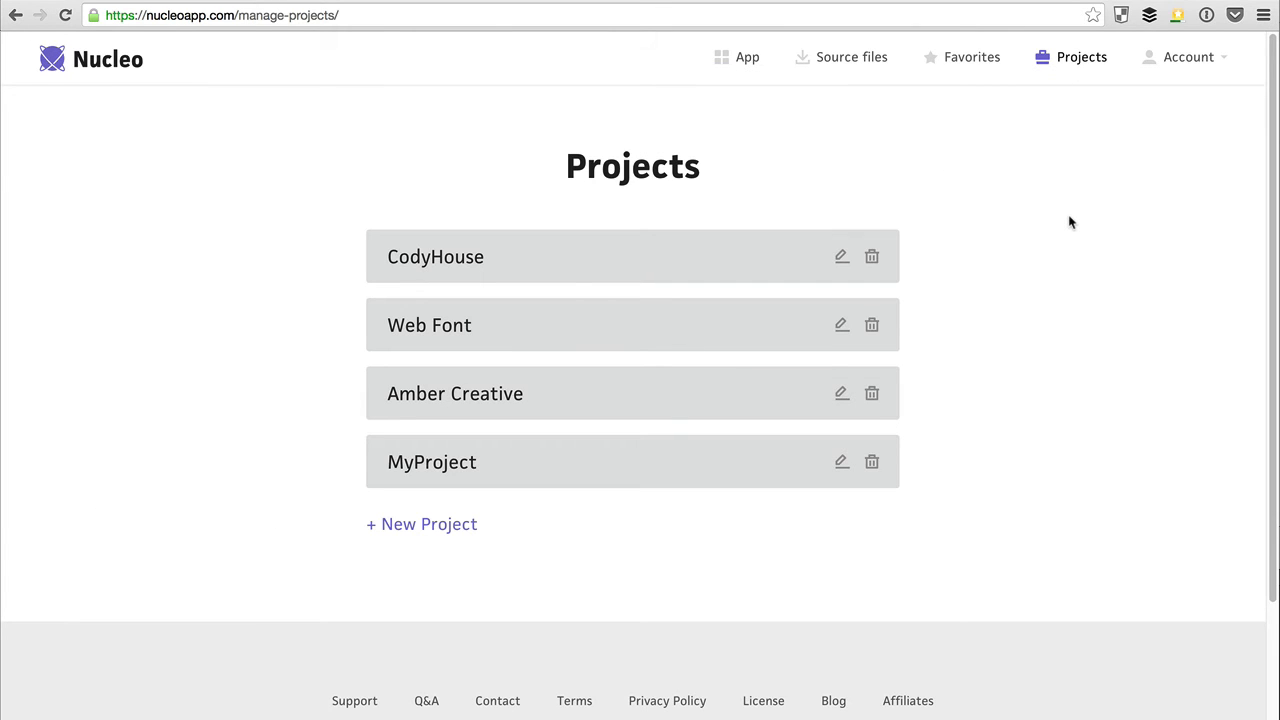
{"action": "mouse_move", "coordinate": [853, 268]}
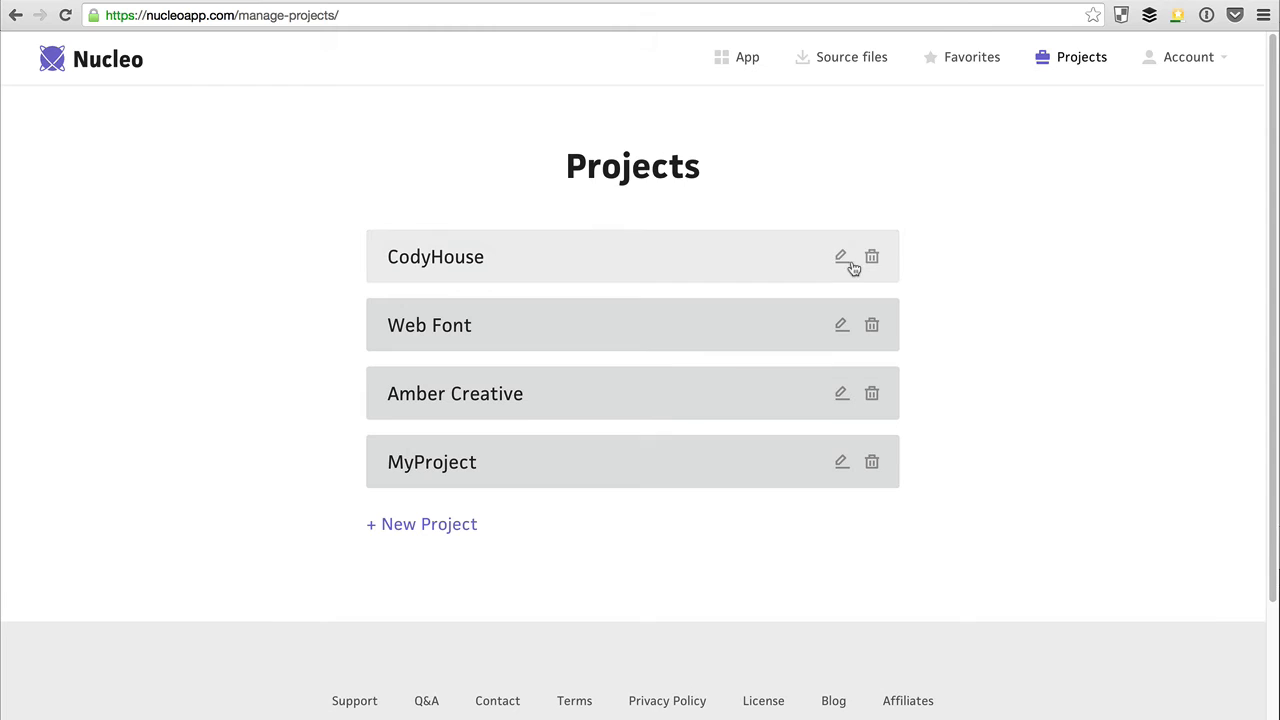
{"action": "left_click", "coordinate": [841, 257]}
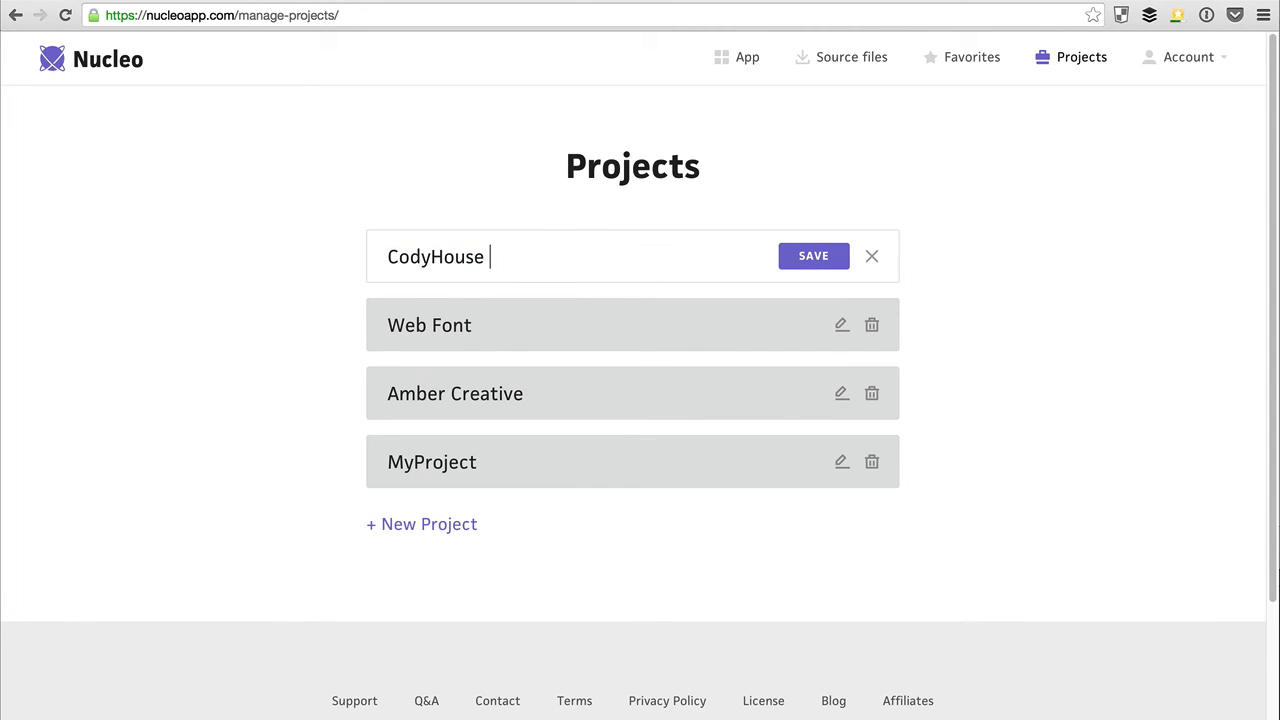
{"action": "type", "text": "#1"}
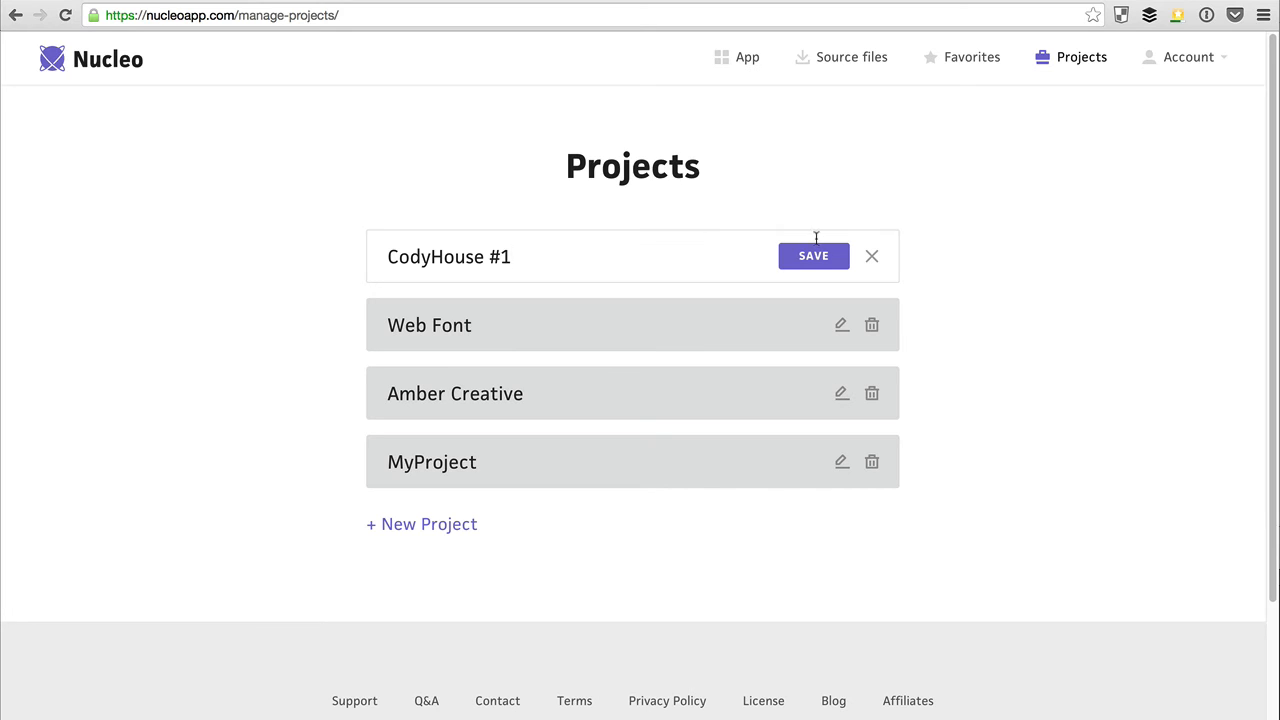
{"action": "left_click", "coordinate": [813, 255]}
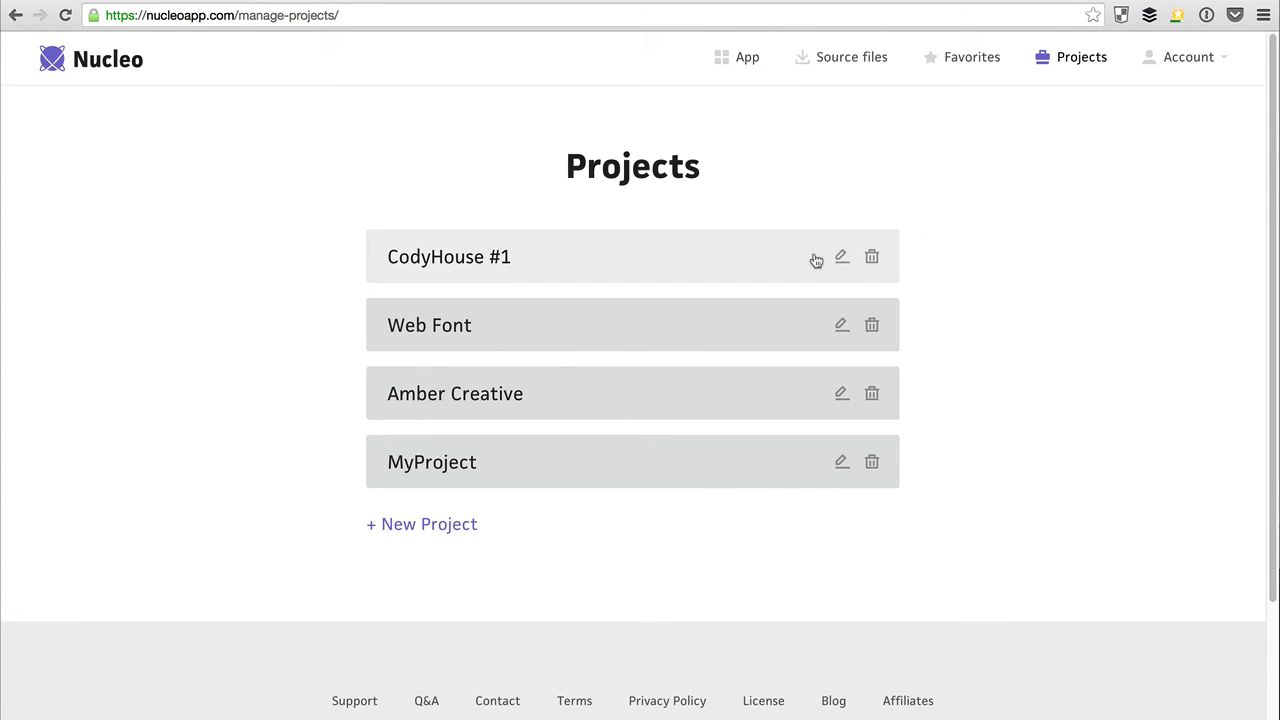
Discard the untitled new project and open MyProject to view its icons.
{"action": "left_click", "coordinate": [871, 257]}
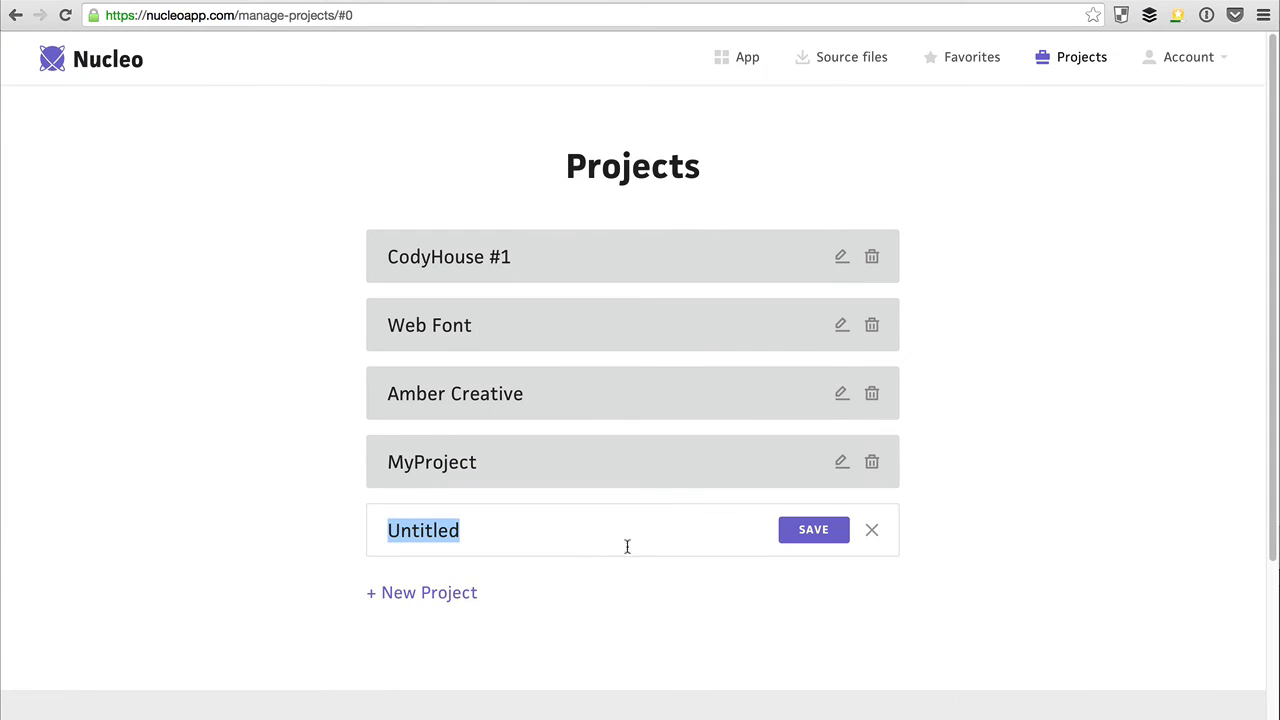
{"action": "left_click", "coordinate": [870, 529]}
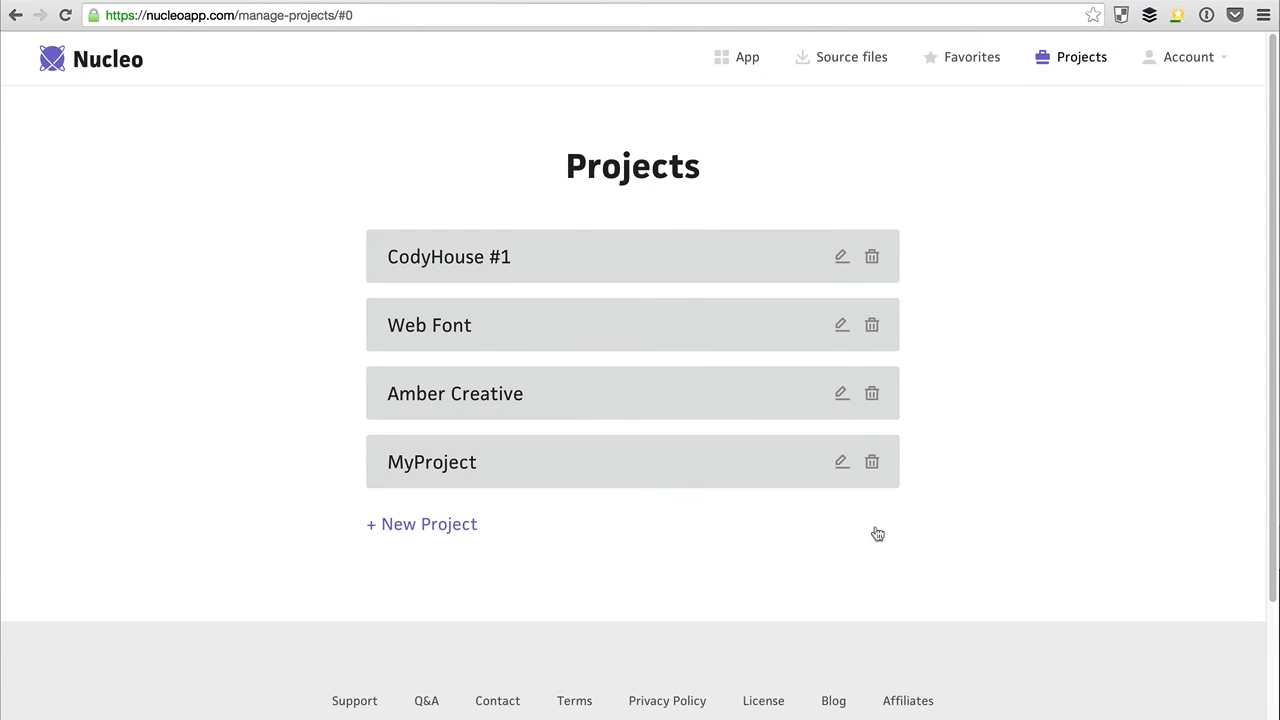
{"action": "mouse_move", "coordinate": [665, 470]}
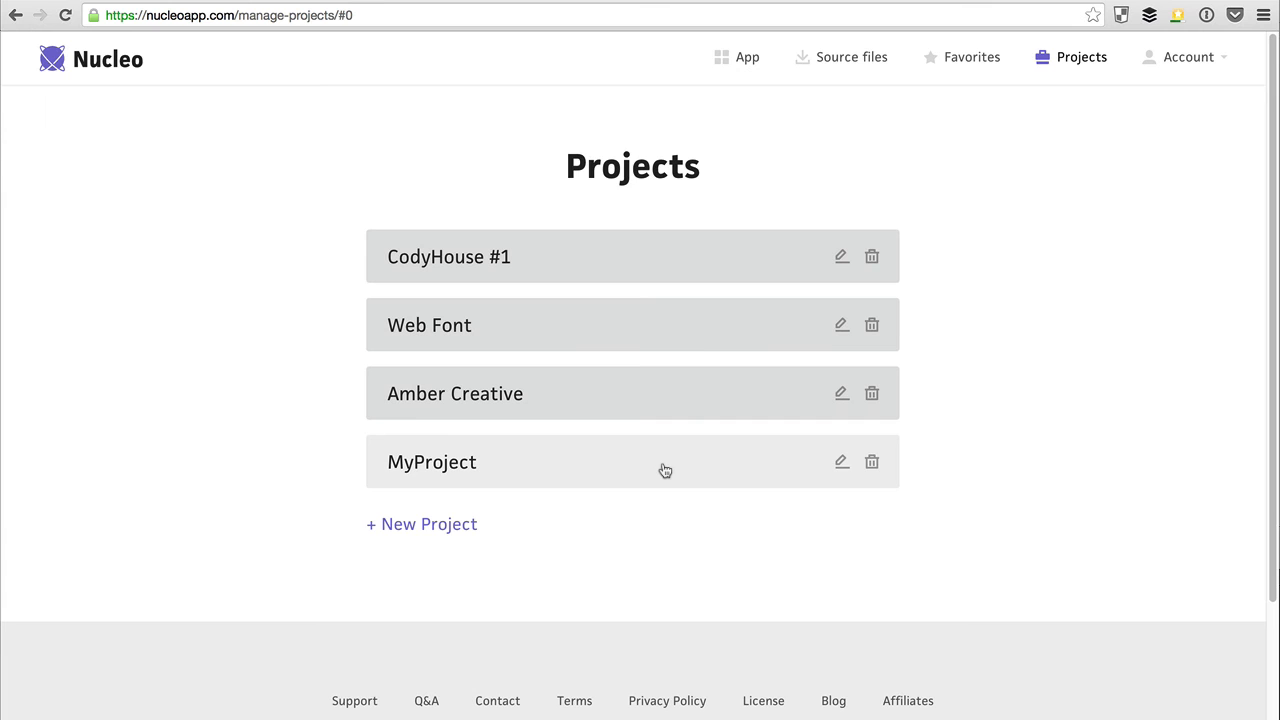
{"action": "left_click", "coordinate": [432, 461]}
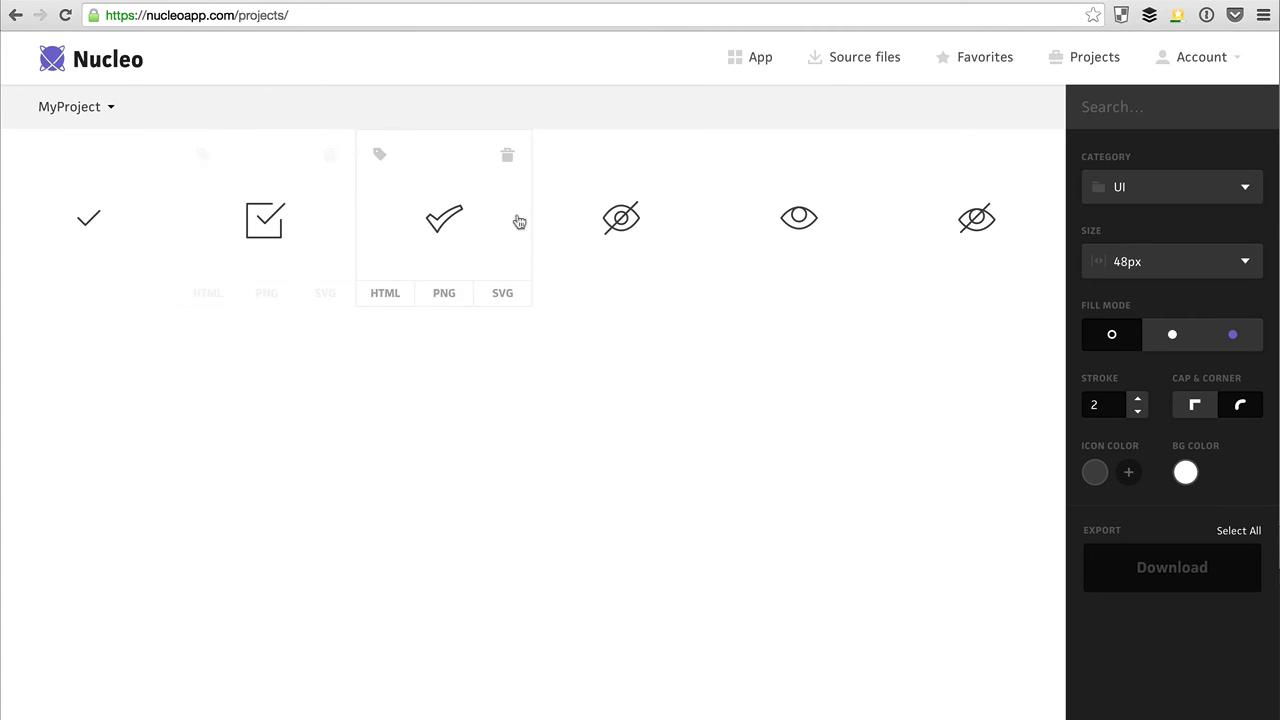
{"action": "mouse_move", "coordinate": [600, 225]}
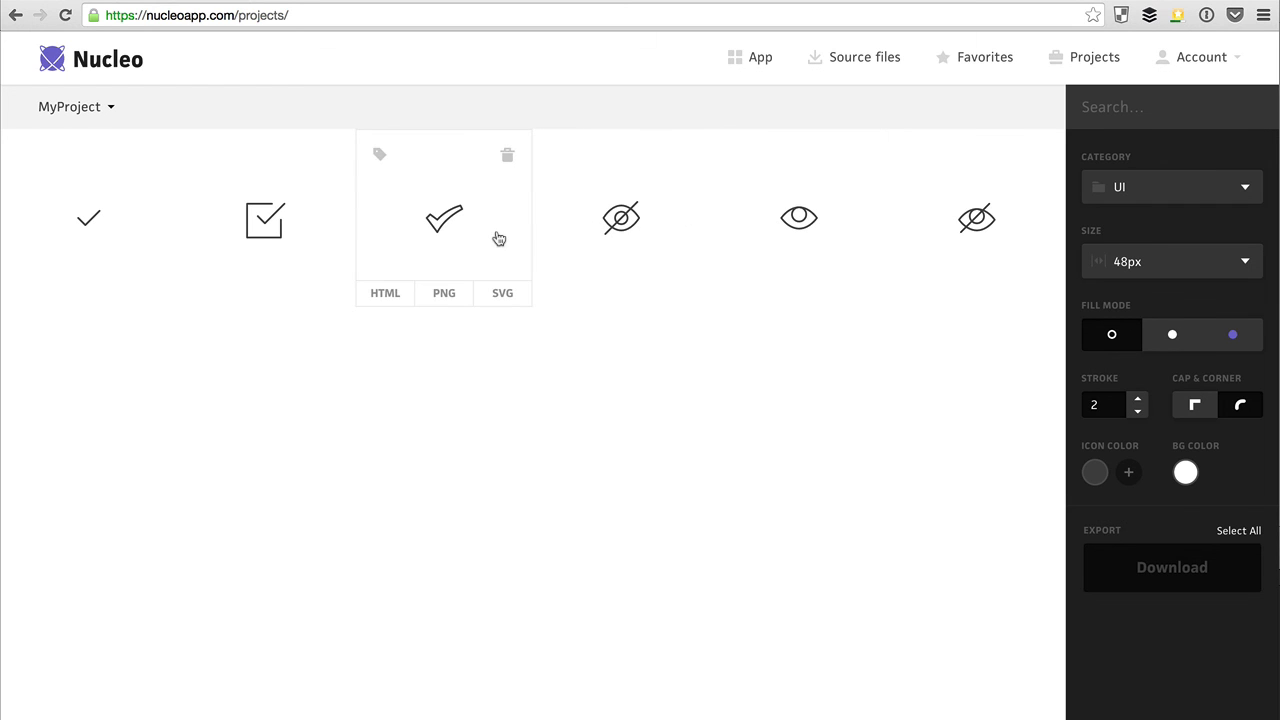
Open the project name dropdown to list CodyHouse #1, Web Font and Amber Creative.
{"action": "left_click", "coordinate": [75, 107]}
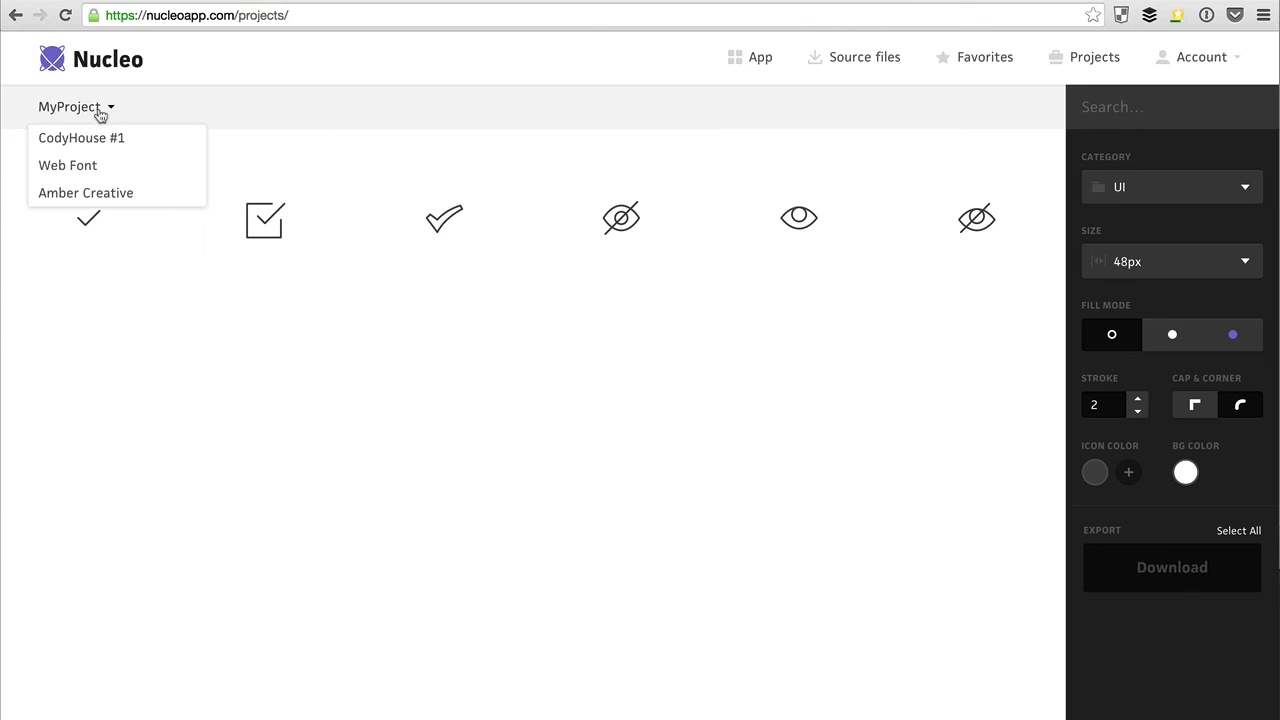
{"action": "mouse_move", "coordinate": [100, 138]}
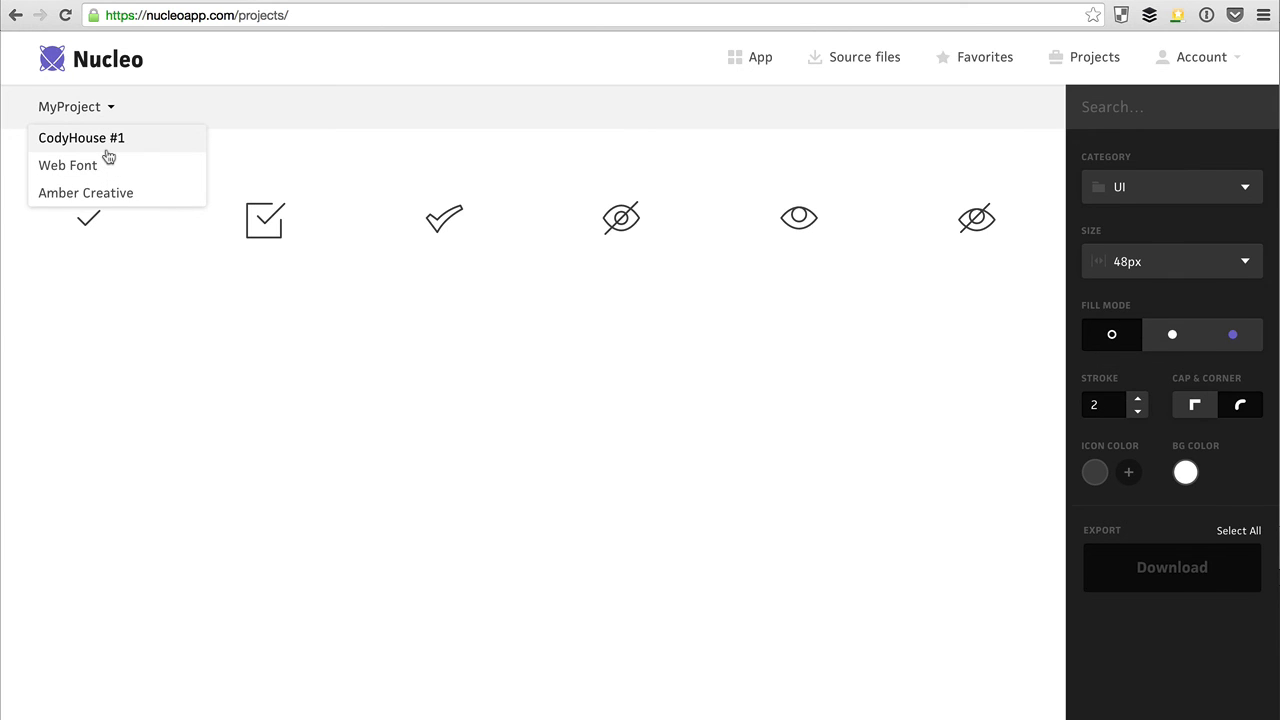